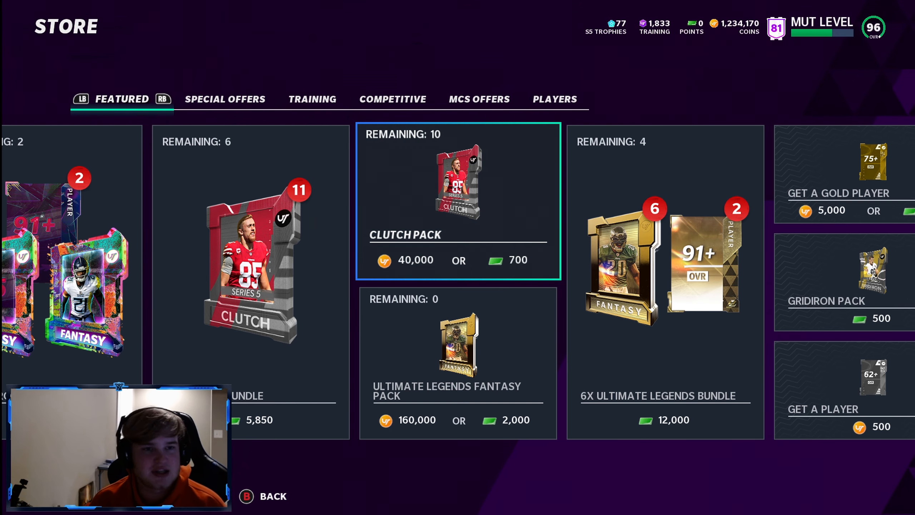
Buy one Clutch Pack for 40,000 coins and open it, revealing an 85 Jamie Collins
{"action": "left_click", "coordinate": [457, 180]}
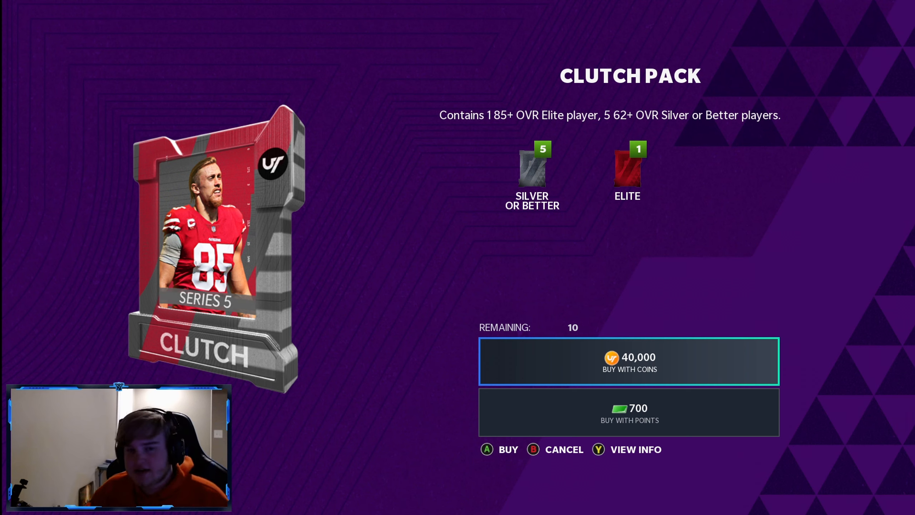
{"action": "key", "text": "B"}
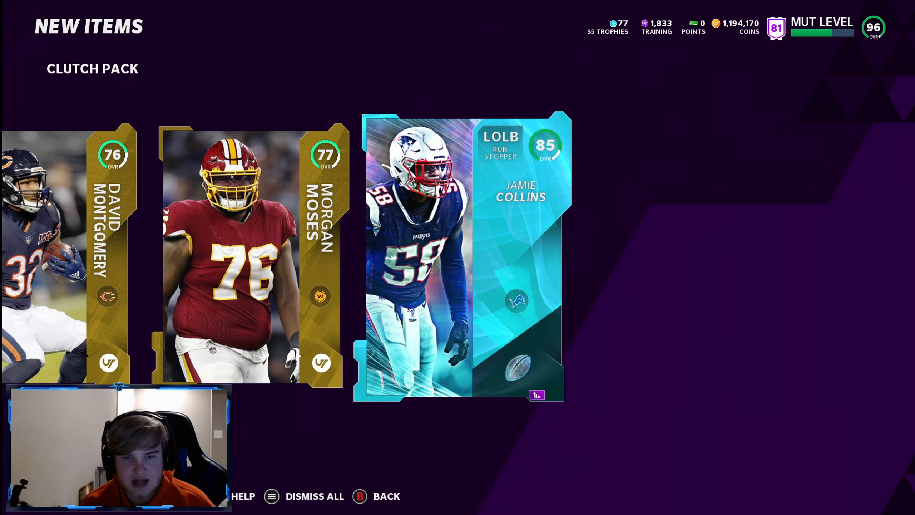
Buy and open more Clutch Packs with coins, reaching another 40,000-coin purchase confirmation
{"action": "left_click", "coordinate": [315, 496]}
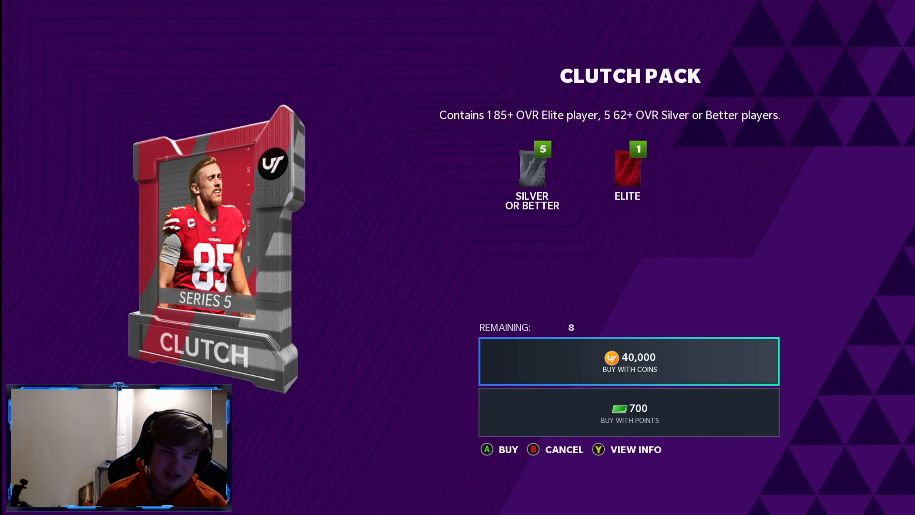
{"action": "left_click", "coordinate": [630, 363]}
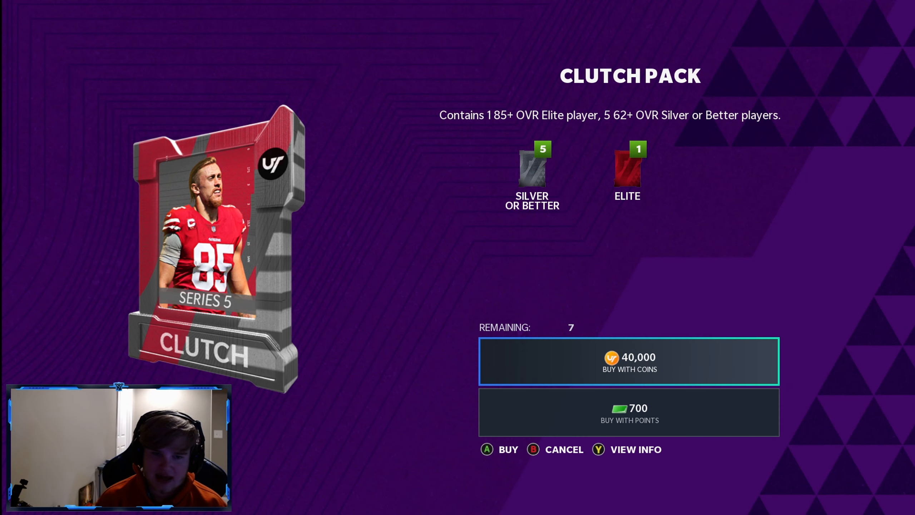
{"action": "left_click", "coordinate": [630, 364]}
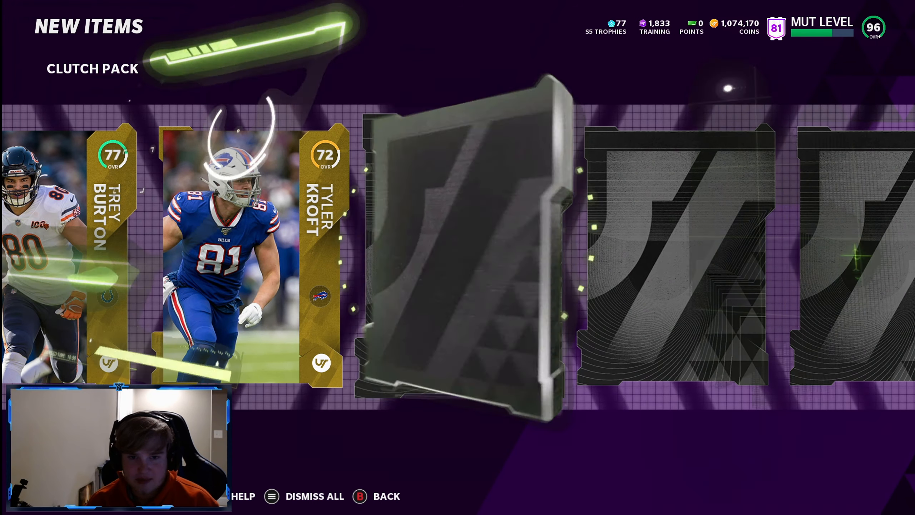
{"action": "left_click", "coordinate": [457, 239]}
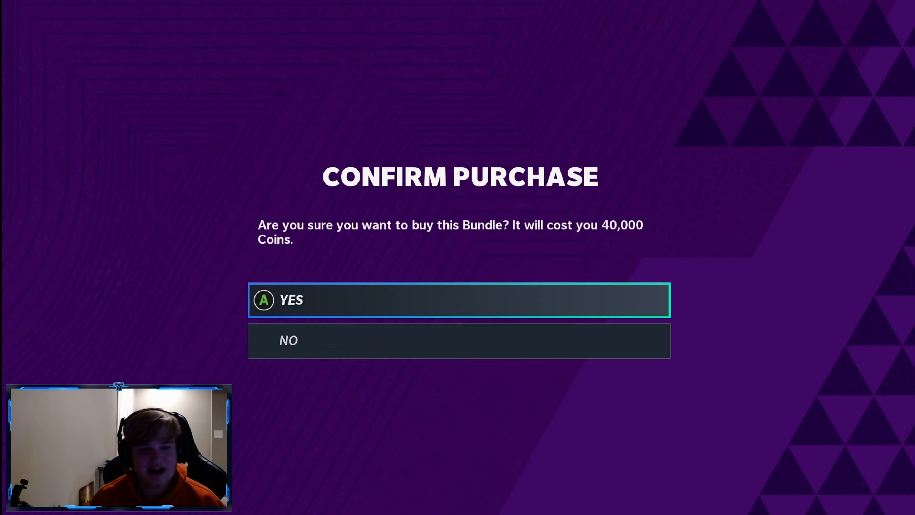
Confirm the 40,000-coin Clutch Pack, reveal its cards, and keep buying until 2 remain
{"action": "left_click", "coordinate": [459, 300]}
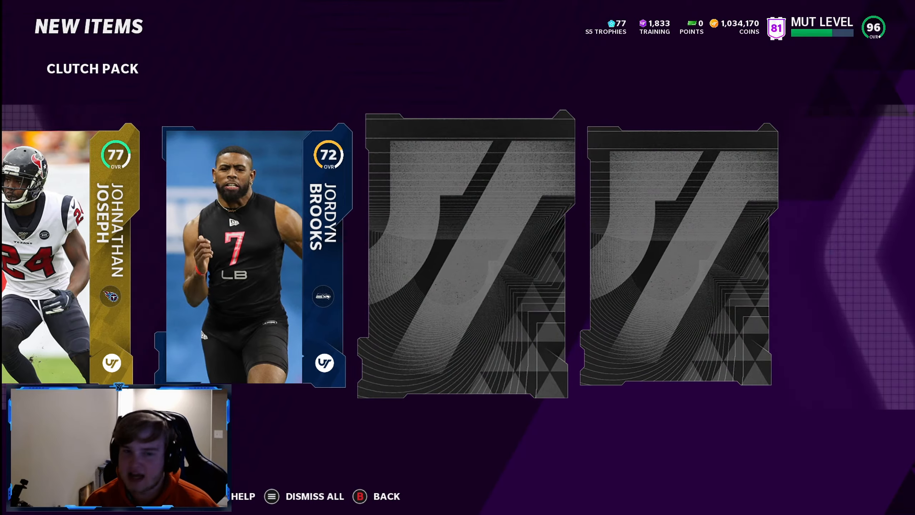
{"action": "left_click", "coordinate": [314, 506]}
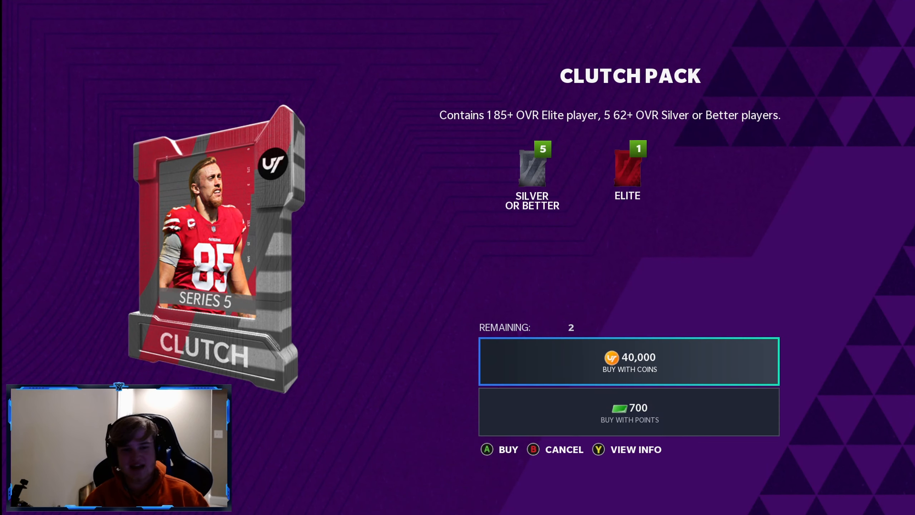
Buy another Clutch Pack with coins and reveal its hidden cards
{"action": "left_click", "coordinate": [629, 362]}
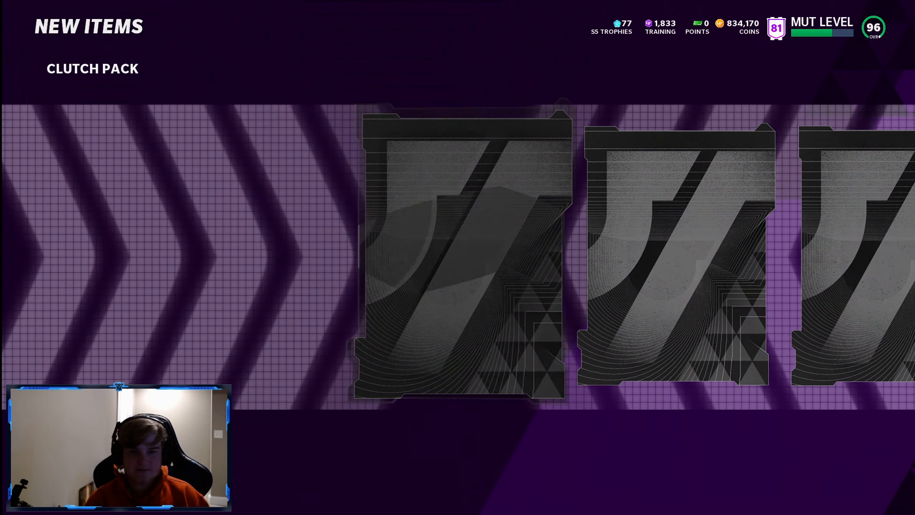
{"action": "left_click", "coordinate": [458, 257]}
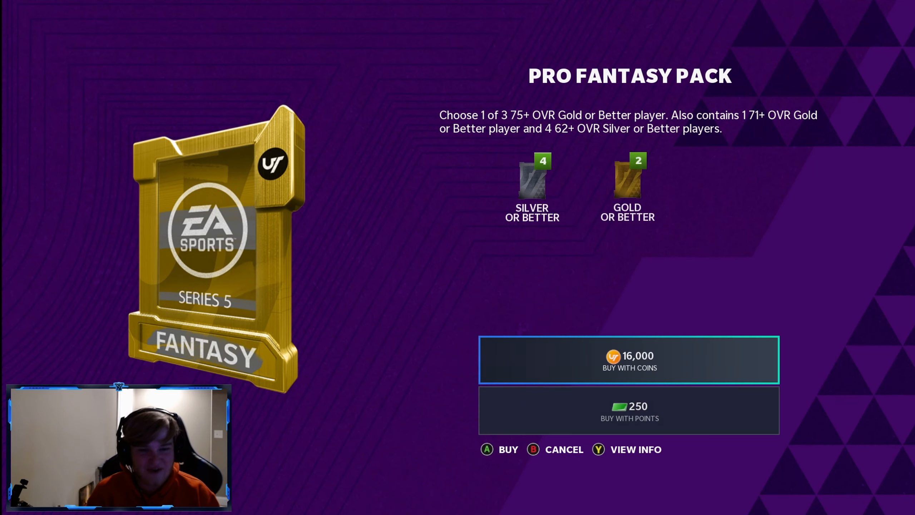
Buy a Pro Fantasy Pack with coins and confirm the chosen players on Verify Selection
{"action": "left_click", "coordinate": [630, 362]}
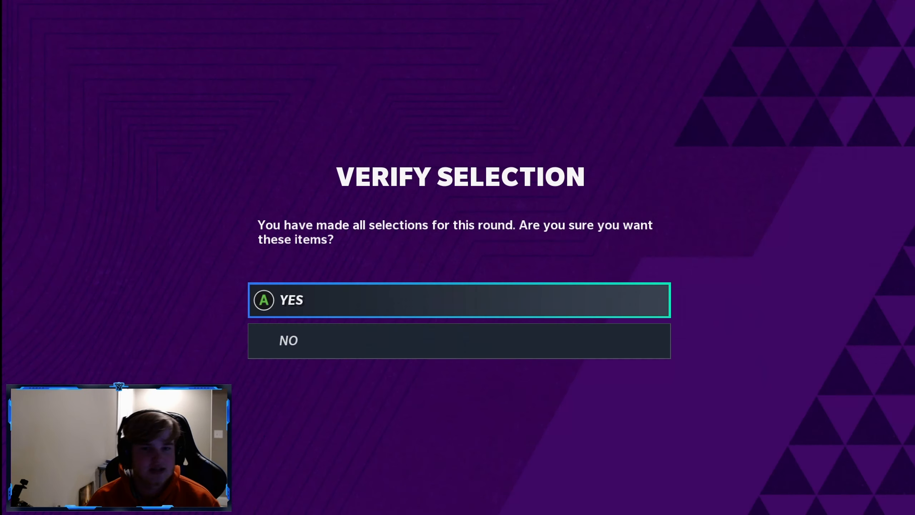
{"action": "left_click", "coordinate": [459, 305]}
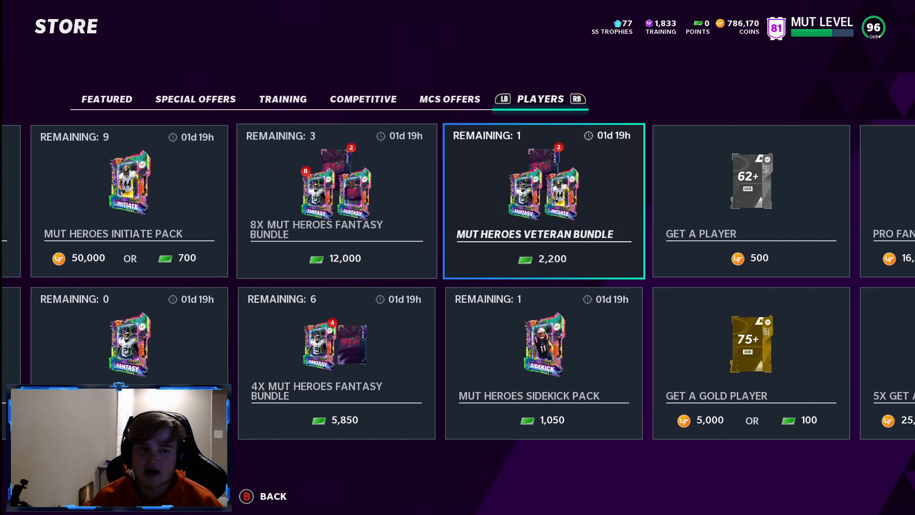
Buy two more Pro Fantasy Packs, making the round picks, leaving 738,170 coins
{"action": "left_click", "coordinate": [544, 197]}
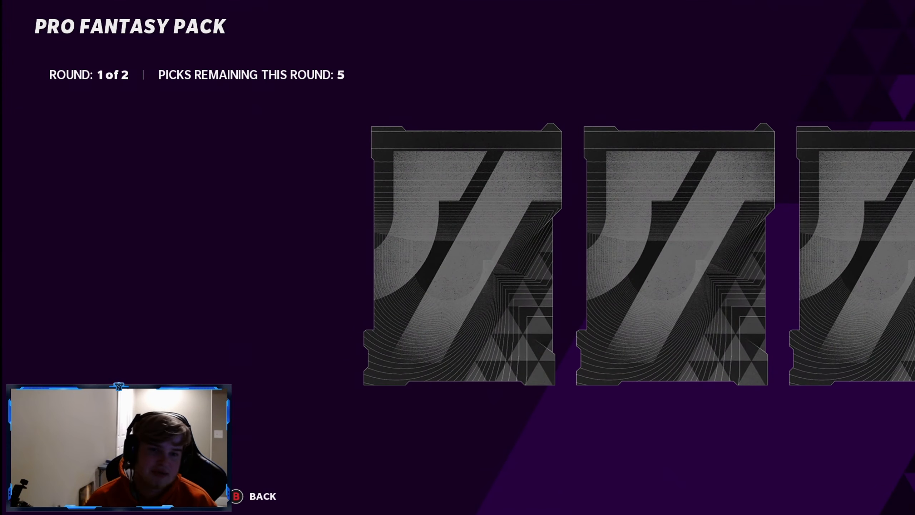
{"action": "left_click", "coordinate": [455, 254]}
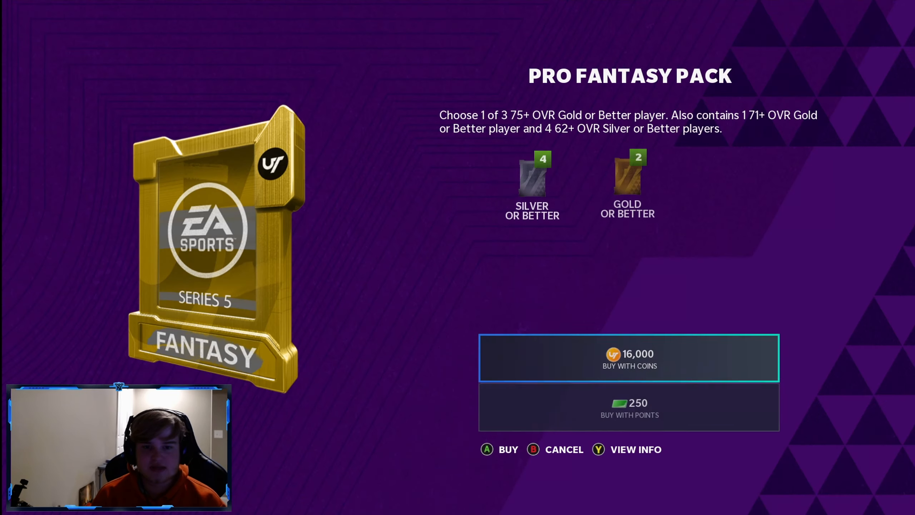
{"action": "left_click", "coordinate": [629, 359]}
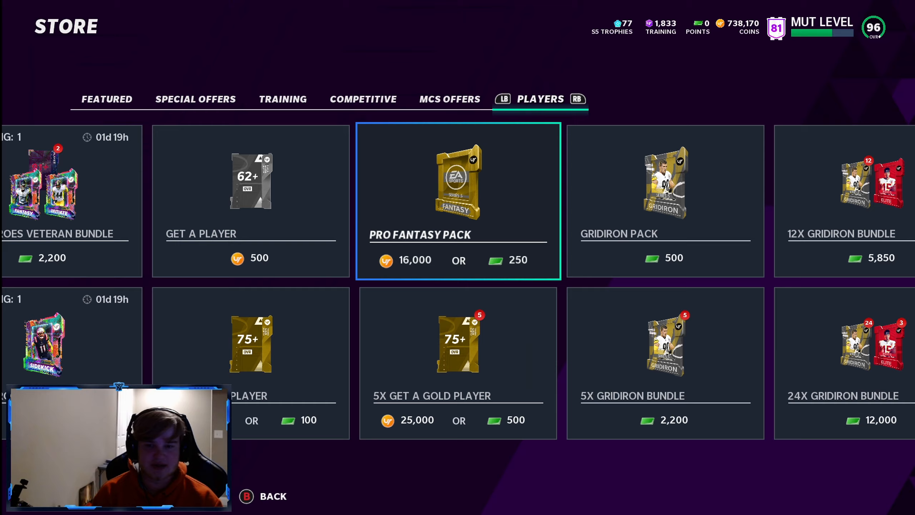
{"action": "left_click", "coordinate": [458, 188]}
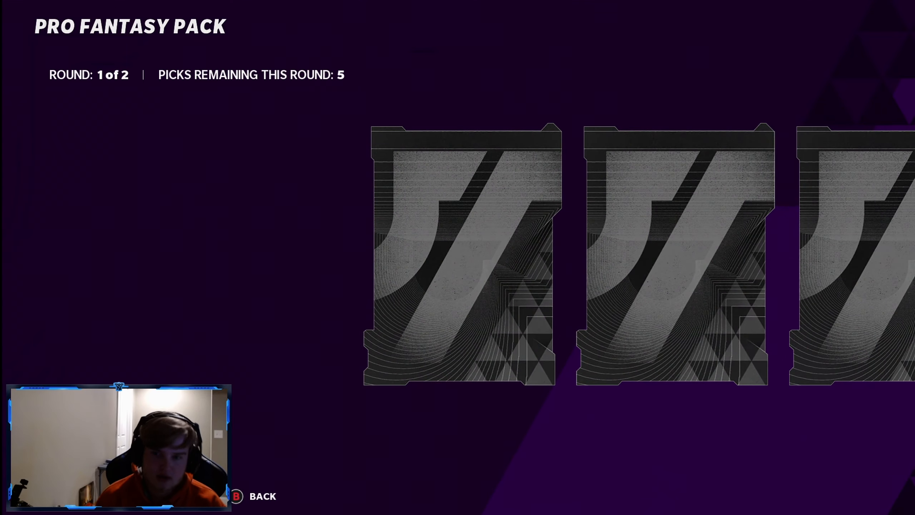
Flip the cards and make all round picks in two Pro Fantasy Packs, leaving 706,170 coins
{"action": "left_click", "coordinate": [460, 254]}
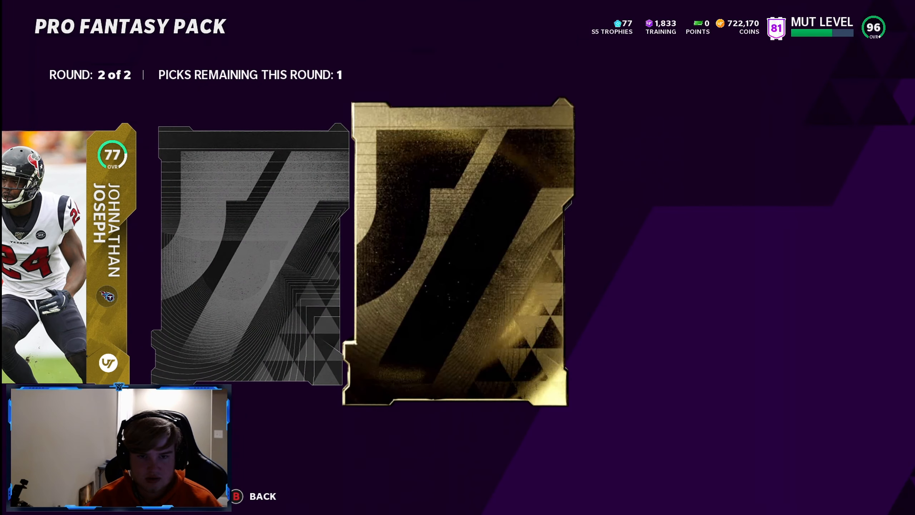
{"action": "left_click", "coordinate": [457, 251]}
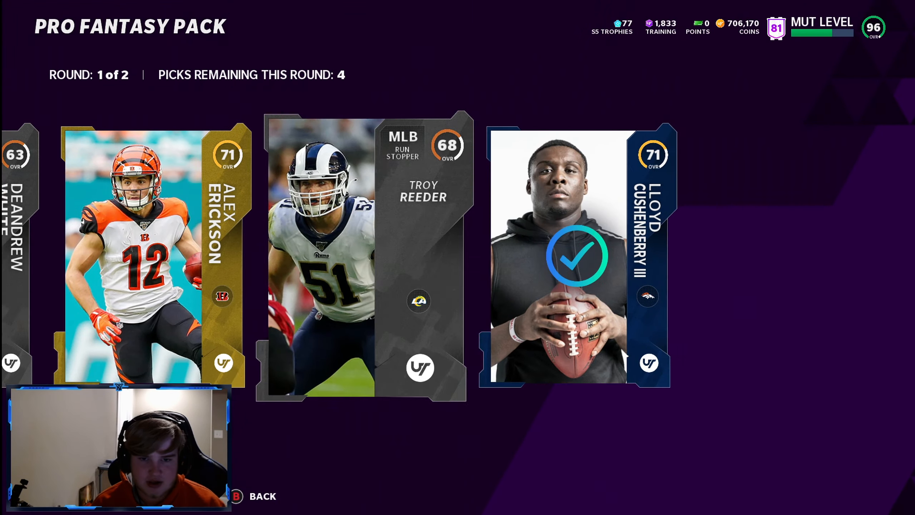
{"action": "left_click", "coordinate": [577, 257]}
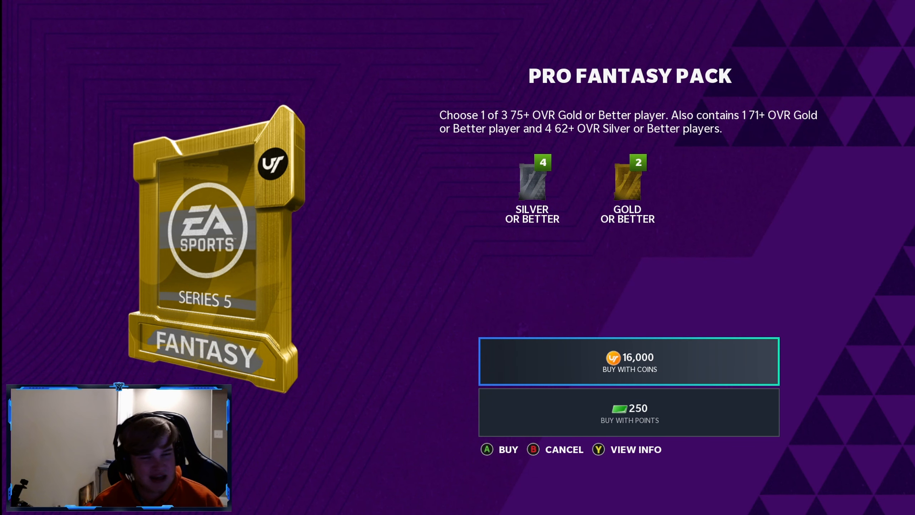
Buy another Pro Fantasy Pack and complete its picks, dropping coins to 690,170
{"action": "left_click", "coordinate": [630, 362]}
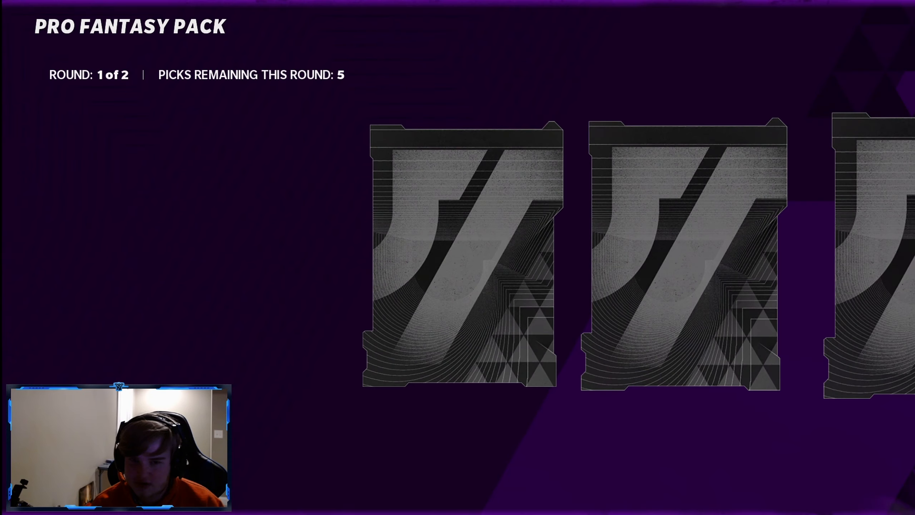
{"action": "left_click", "coordinate": [458, 254]}
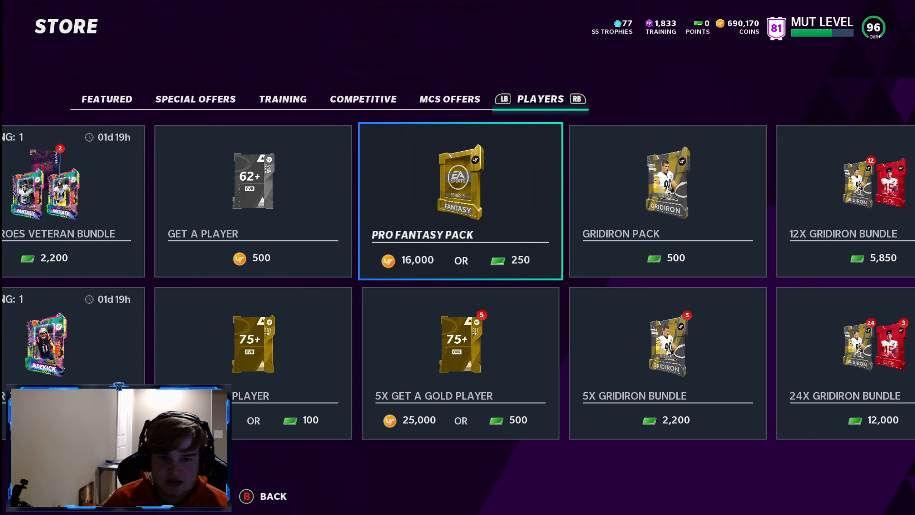
Buy a Pro Fantasy Pack, reveal the rounds, and take the 94 Kyle Williams as the final pick
{"action": "left_click", "coordinate": [460, 189]}
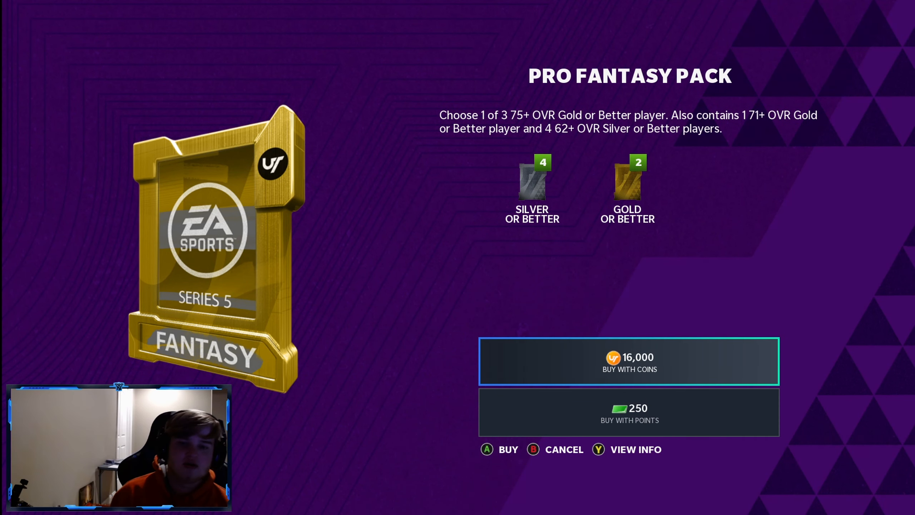
{"action": "left_click", "coordinate": [631, 362]}
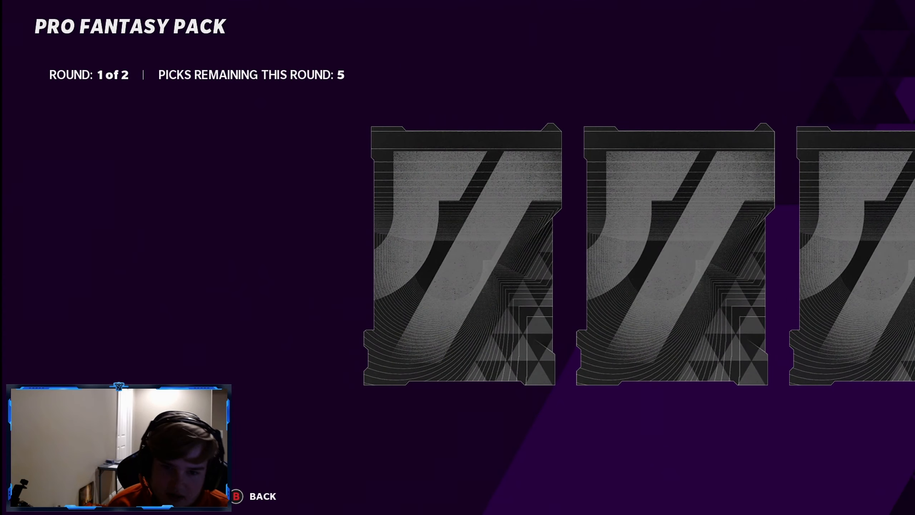
{"action": "left_click", "coordinate": [458, 247]}
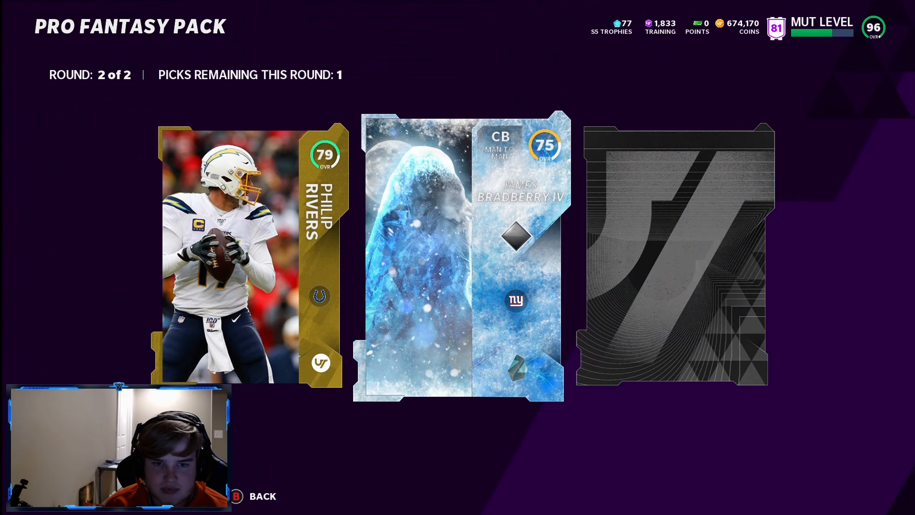
{"action": "left_click", "coordinate": [676, 254]}
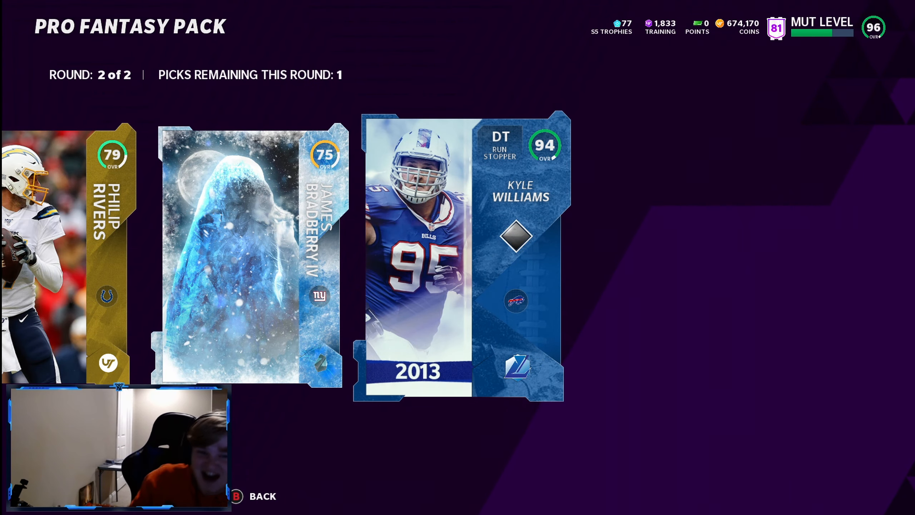
{"action": "left_click", "coordinate": [458, 251]}
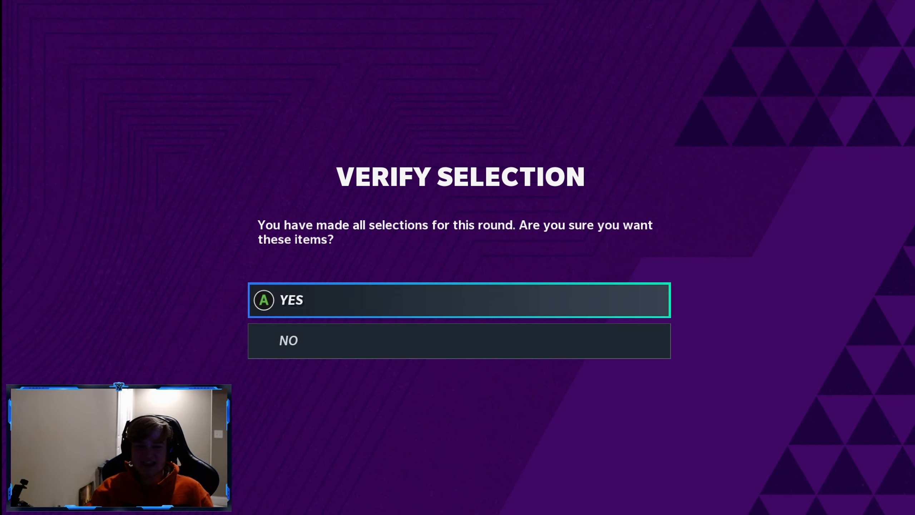
Confirm keeping Kyle Williams and the other picks, then leave New Items for the store
{"action": "left_click", "coordinate": [458, 305]}
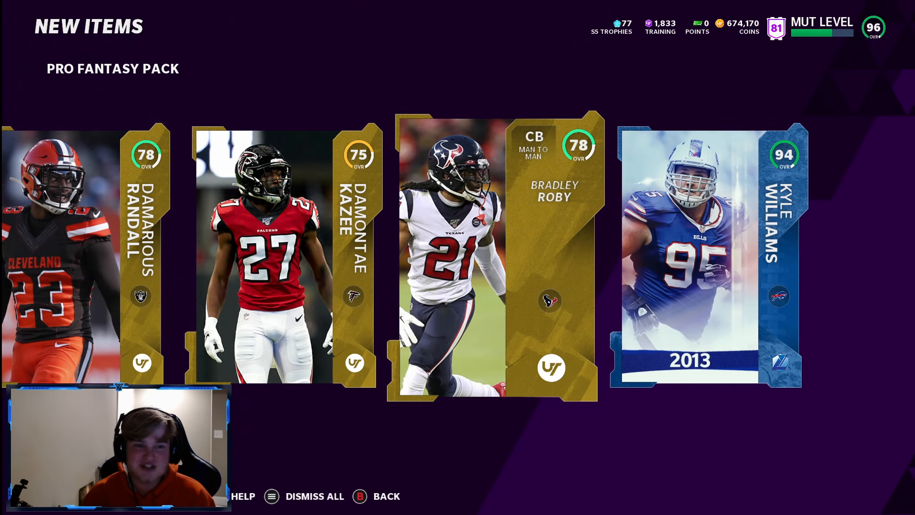
{"action": "left_click", "coordinate": [315, 496]}
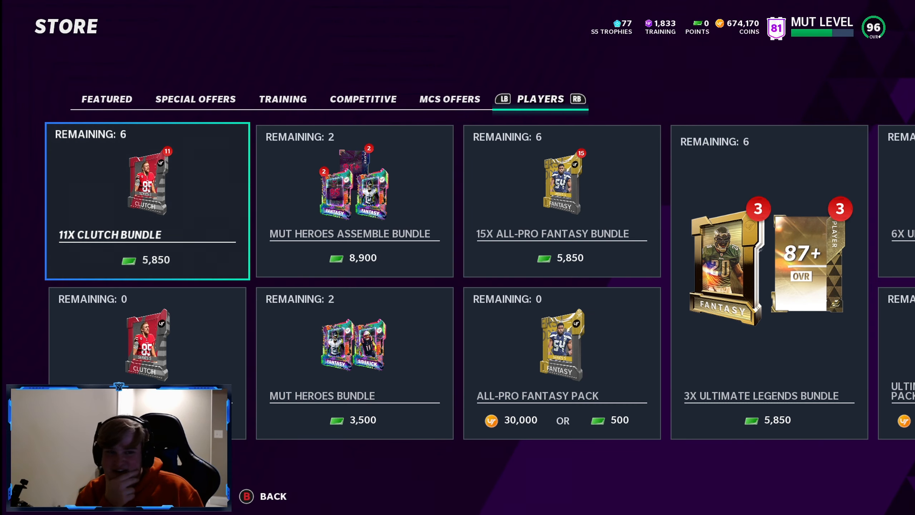
Browse the Item Binder collection of player cards sorted by OVR descending
{"action": "key", "text": "B"}
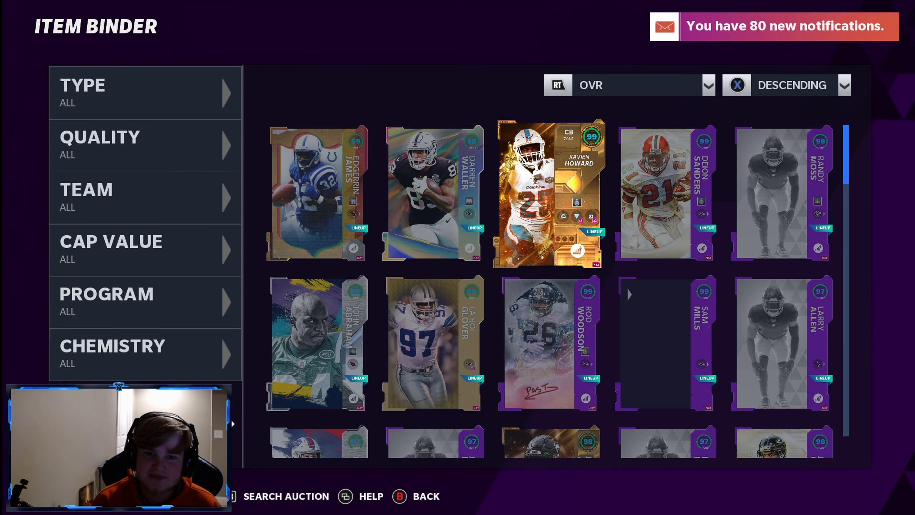
{"action": "scroll", "scroll_direction": "down", "scroll_amount": 3}
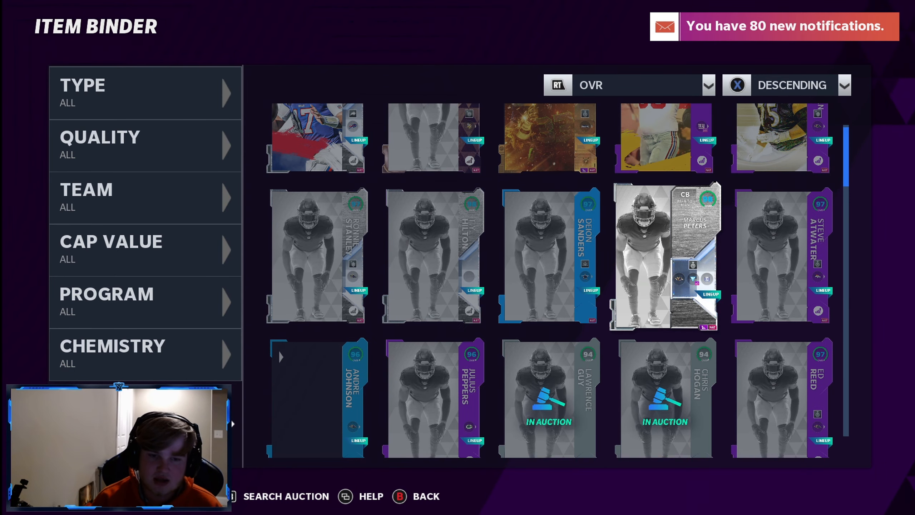